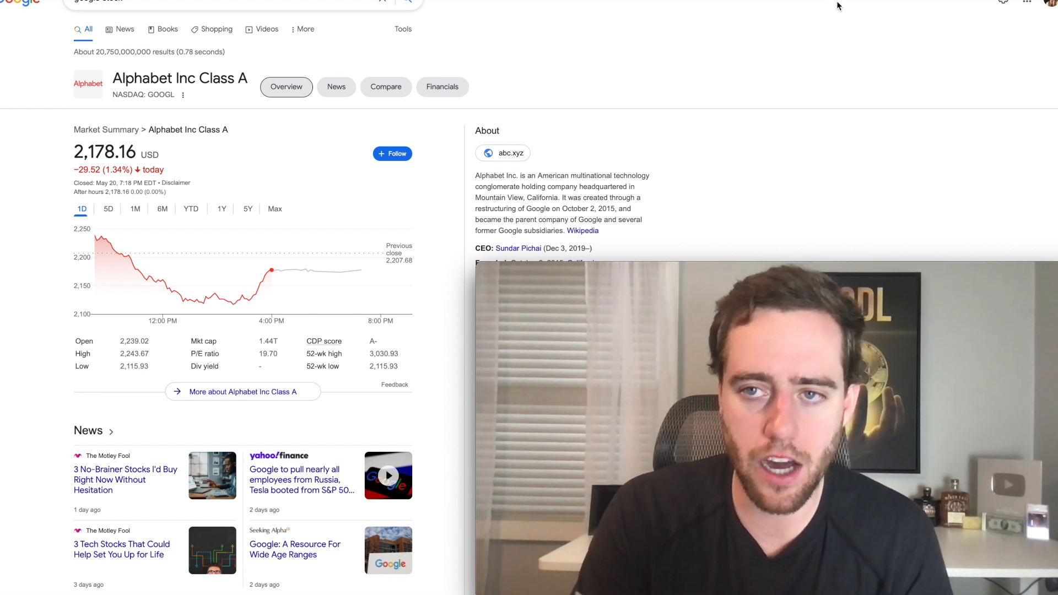
Step: Search Google for 'amazon stock' to get Amazon's current quote
type("amazon stock")
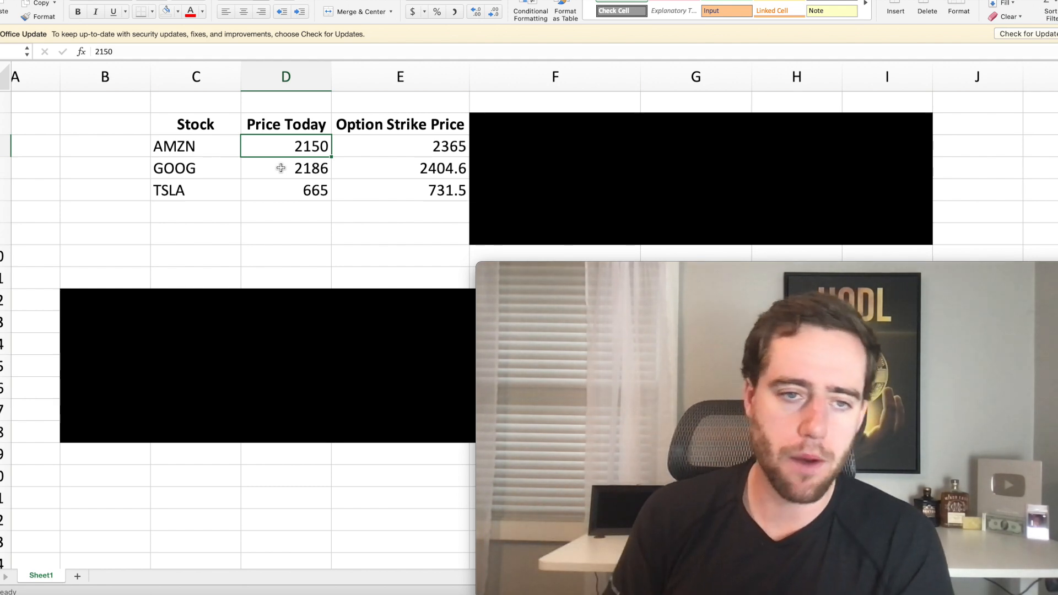
mouse_move(503, 128)
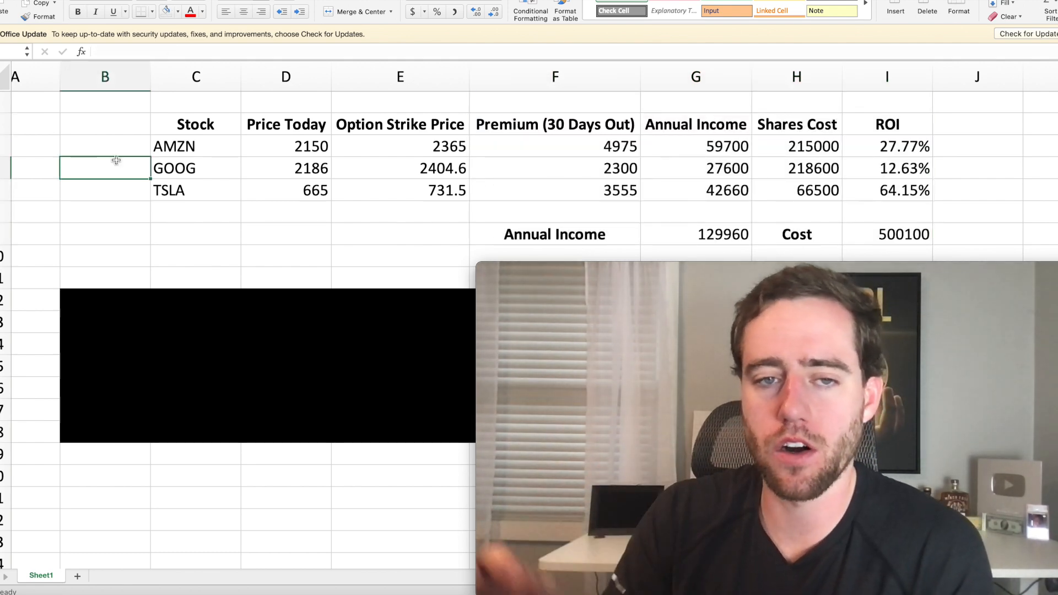
left_click(369, 154)
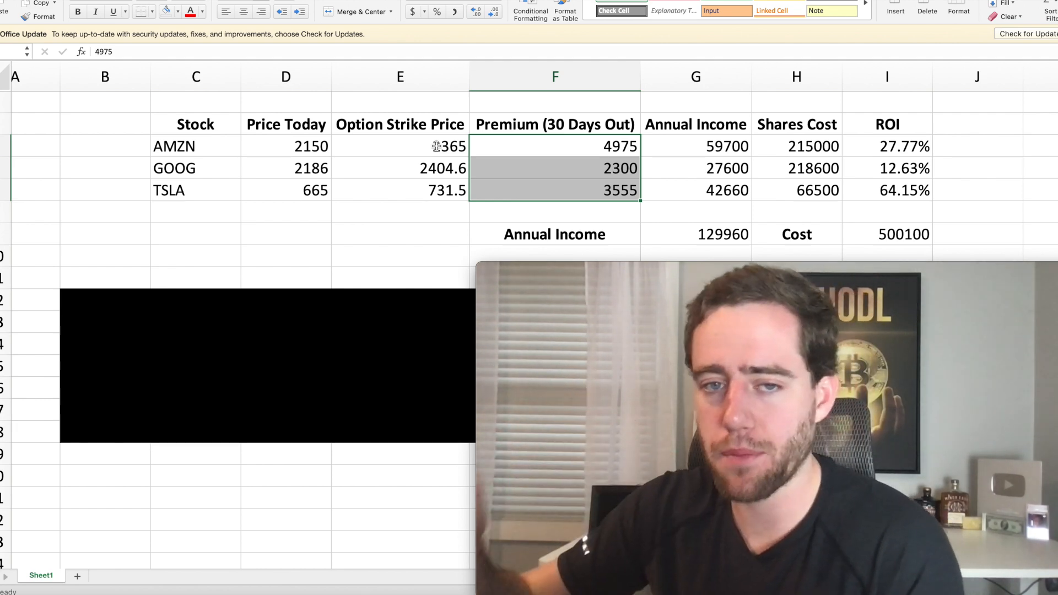
left_click(285, 146)
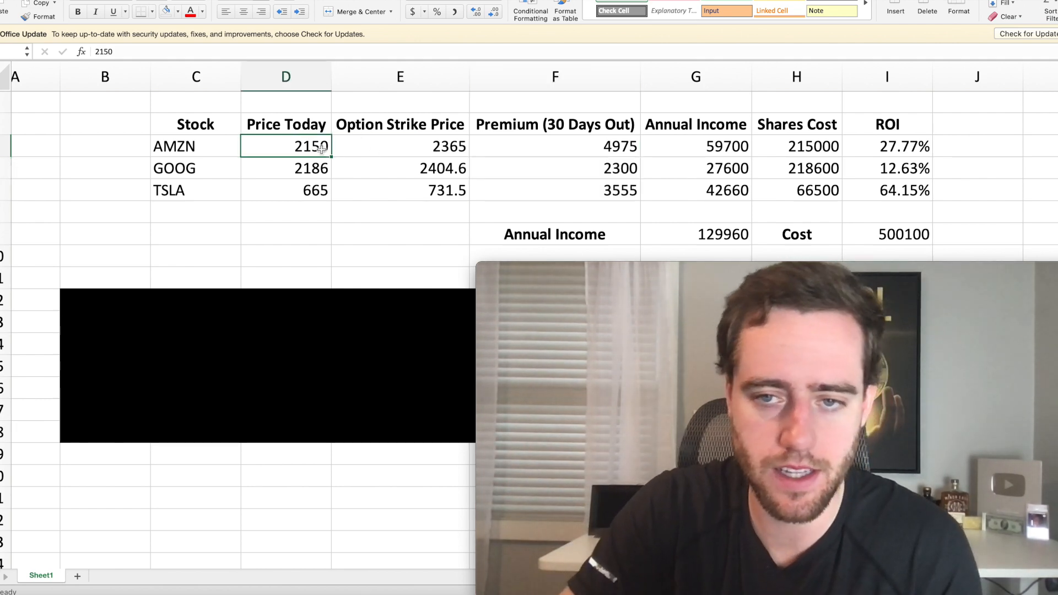
left_click(577, 145)
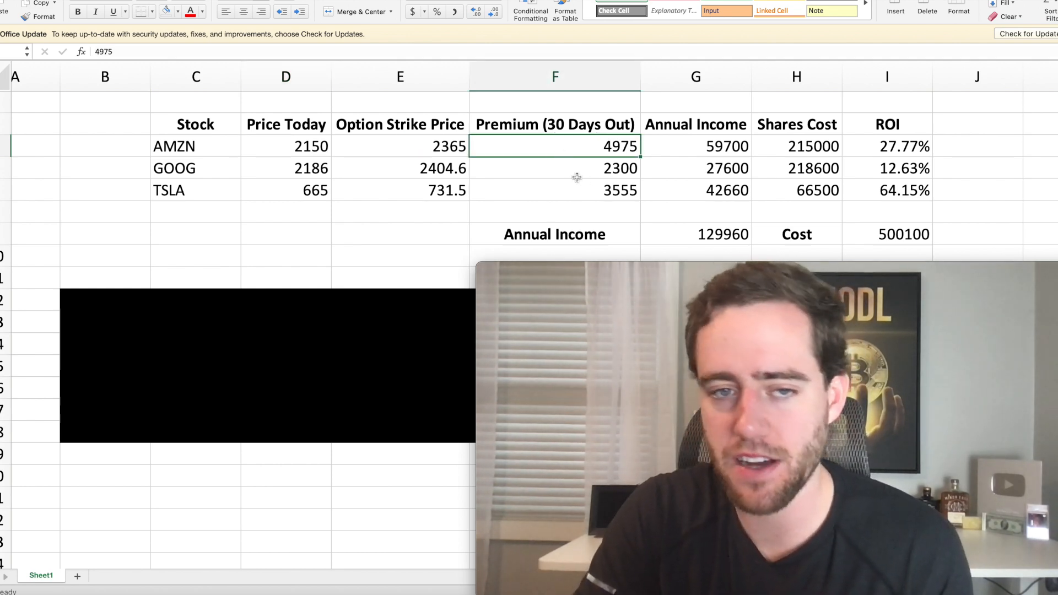
left_click(576, 169)
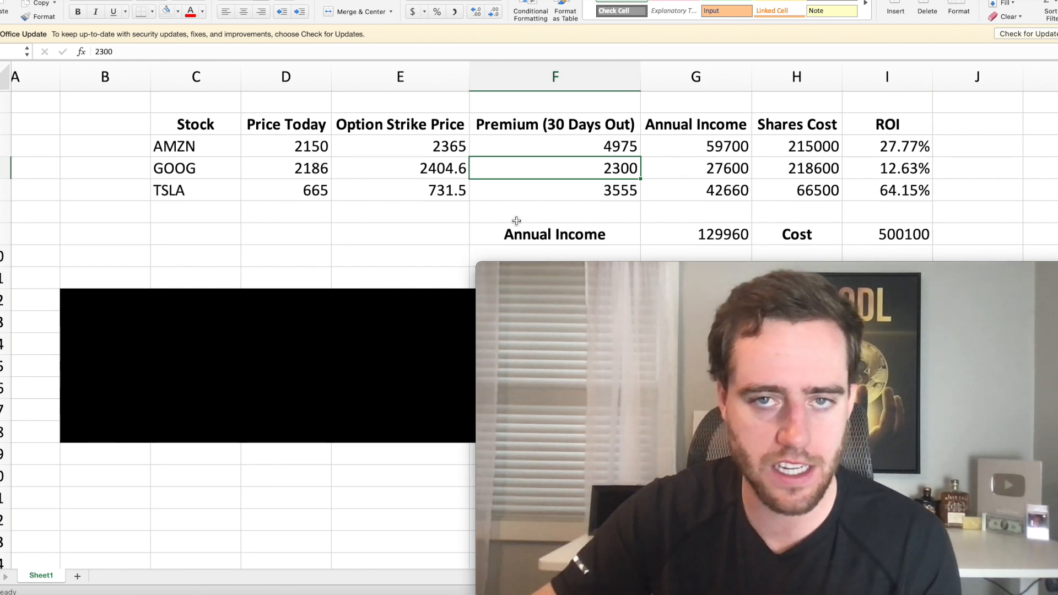
left_click(554, 190)
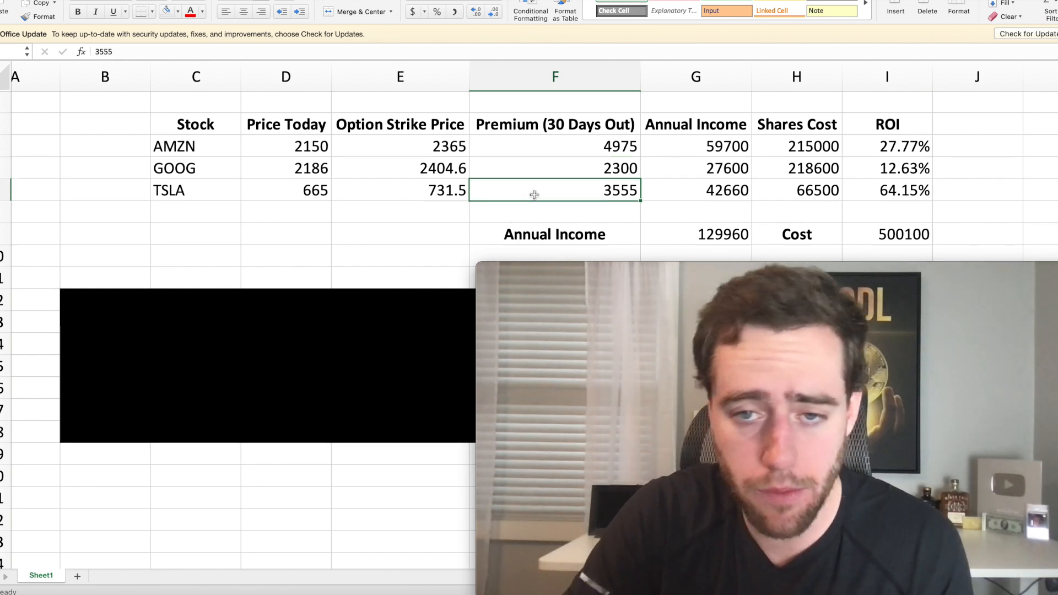
mouse_move(524, 204)
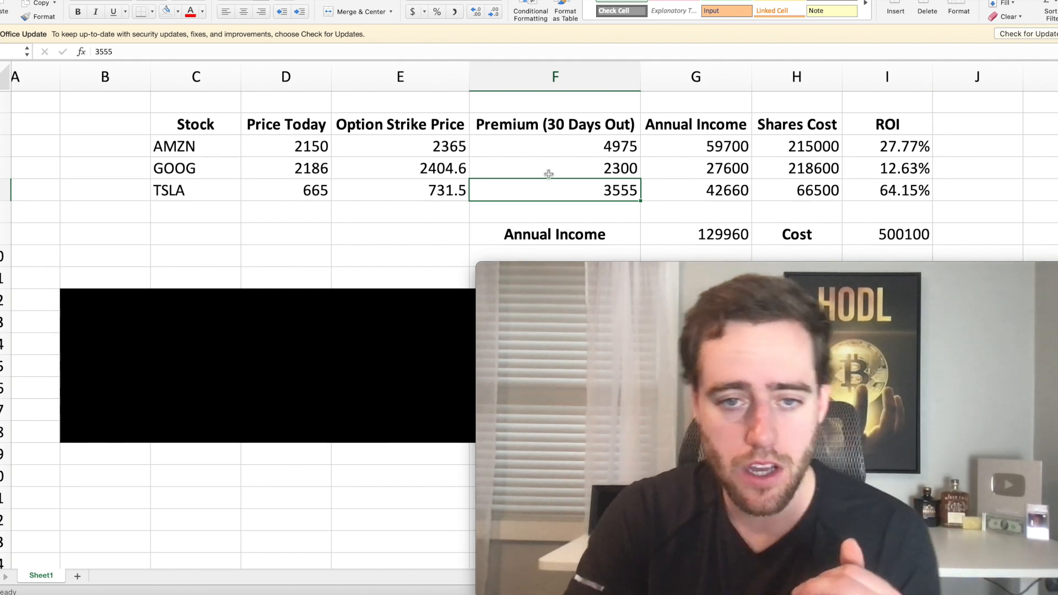
left_click(285, 189)
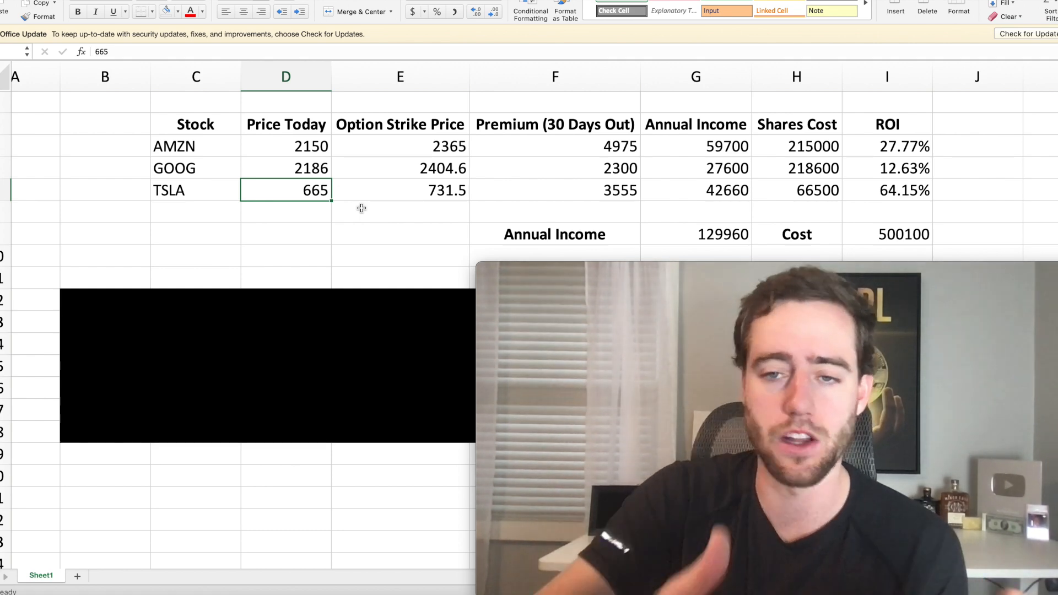
left_click(796, 189)
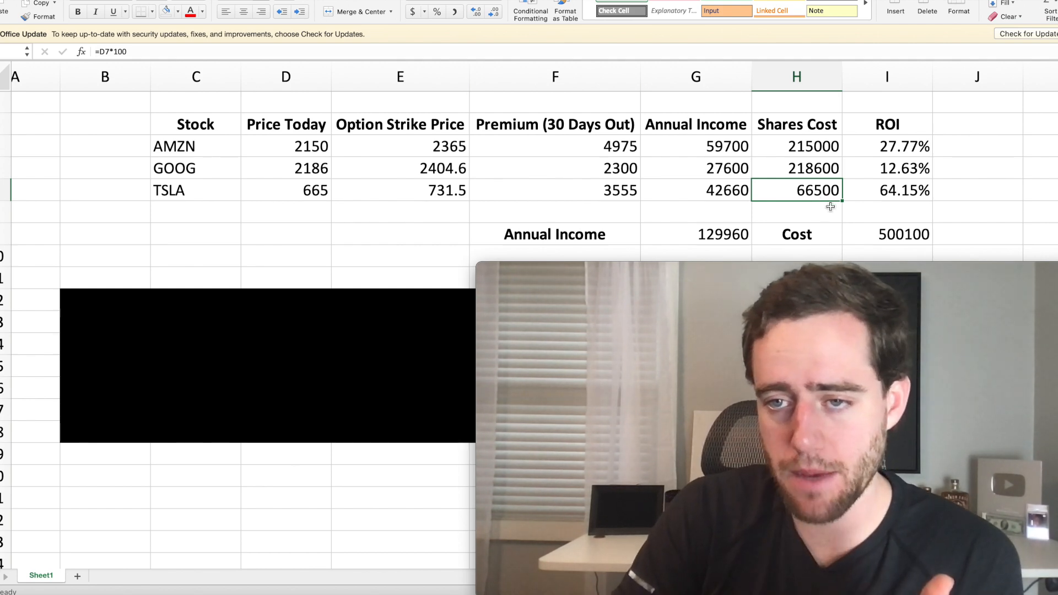
left_click(796, 212)
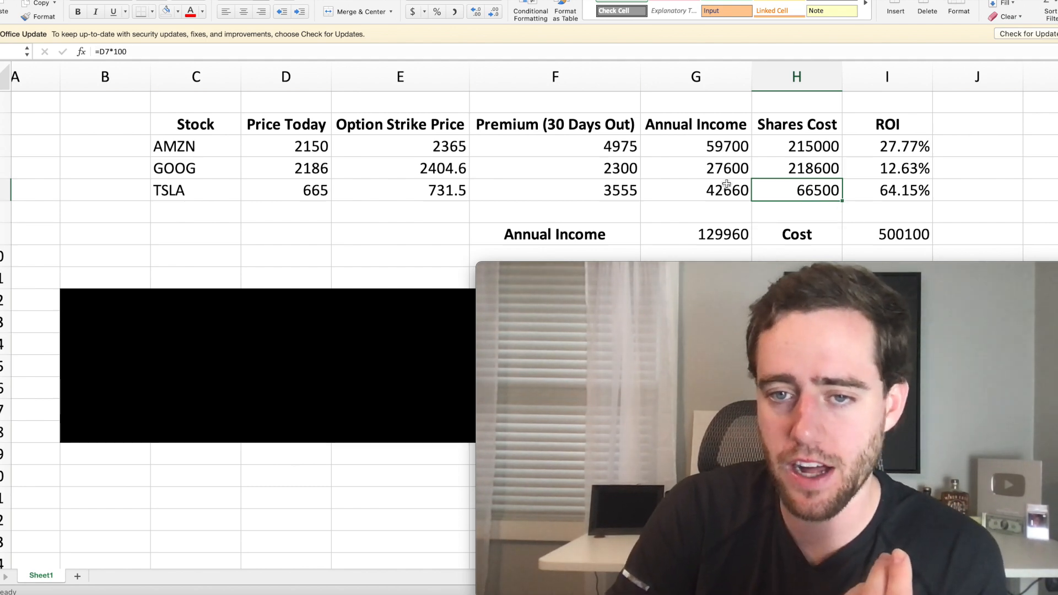
left_click(695, 189)
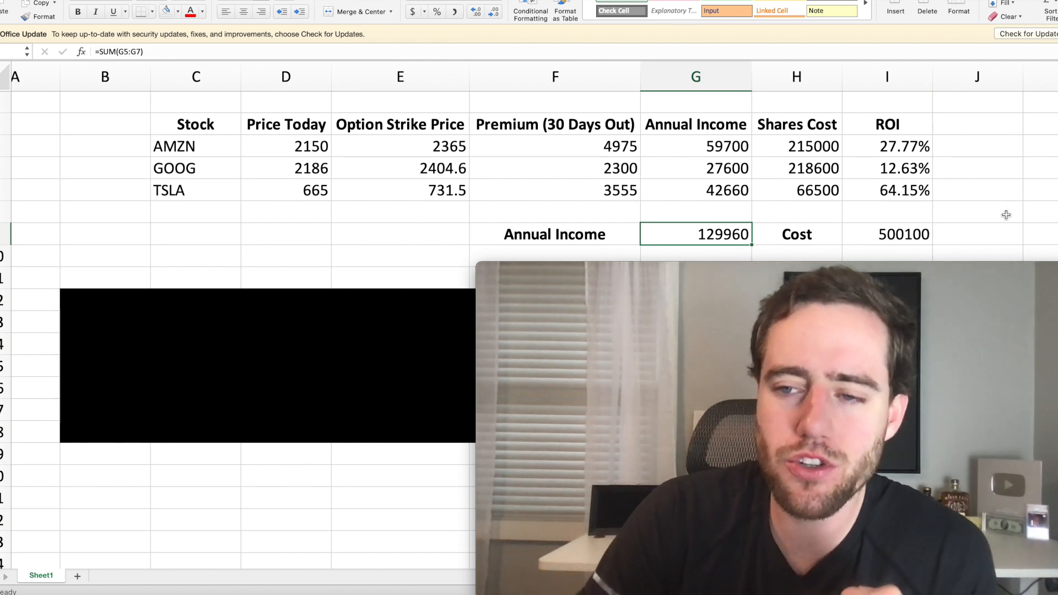
left_click(887, 233)
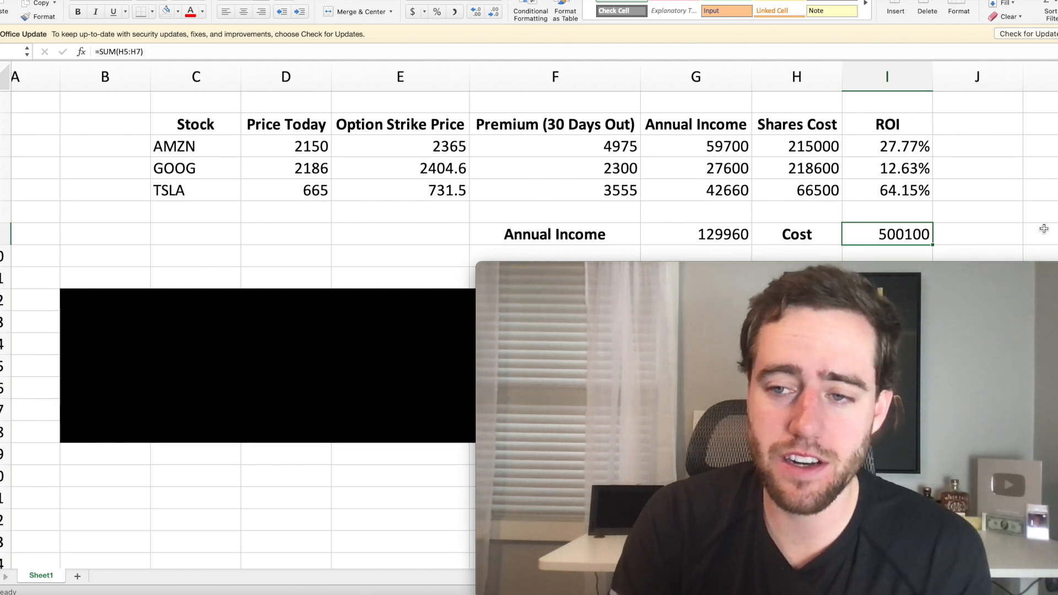
left_click(797, 146)
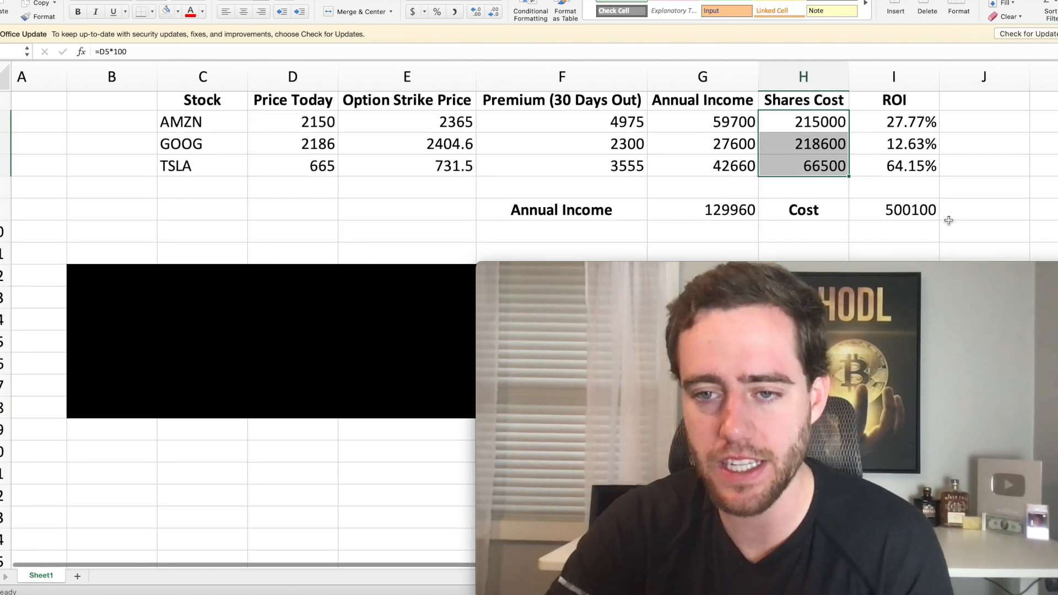
scroll("down", 3)
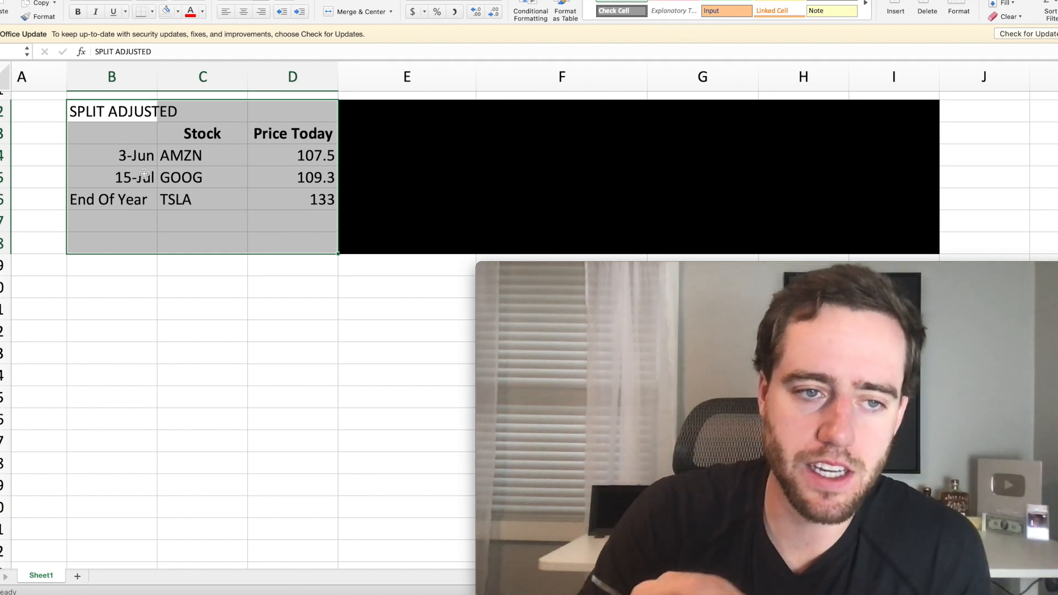
left_click(111, 155)
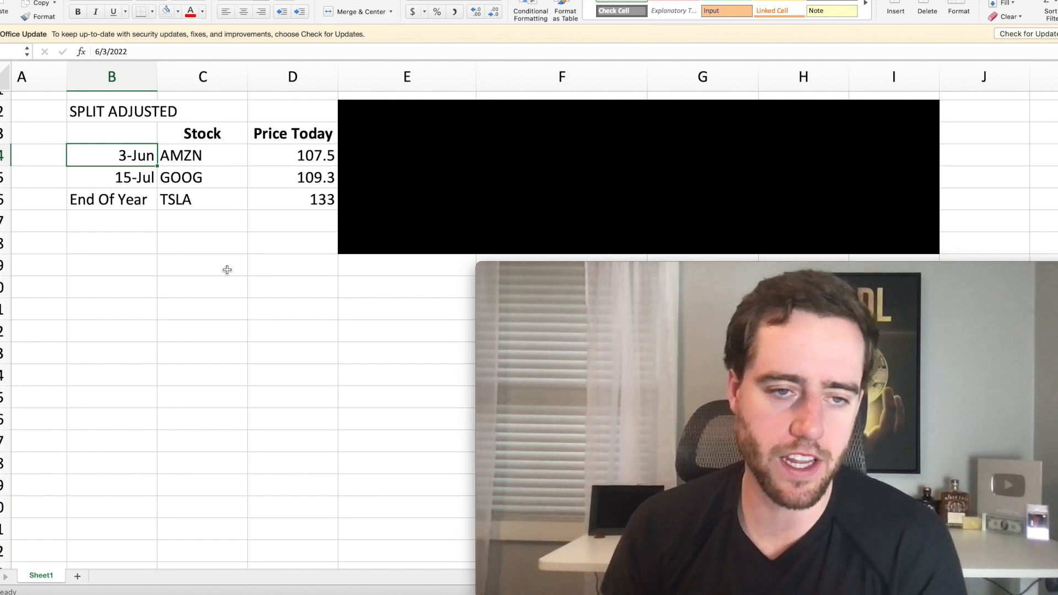
left_click(120, 178)
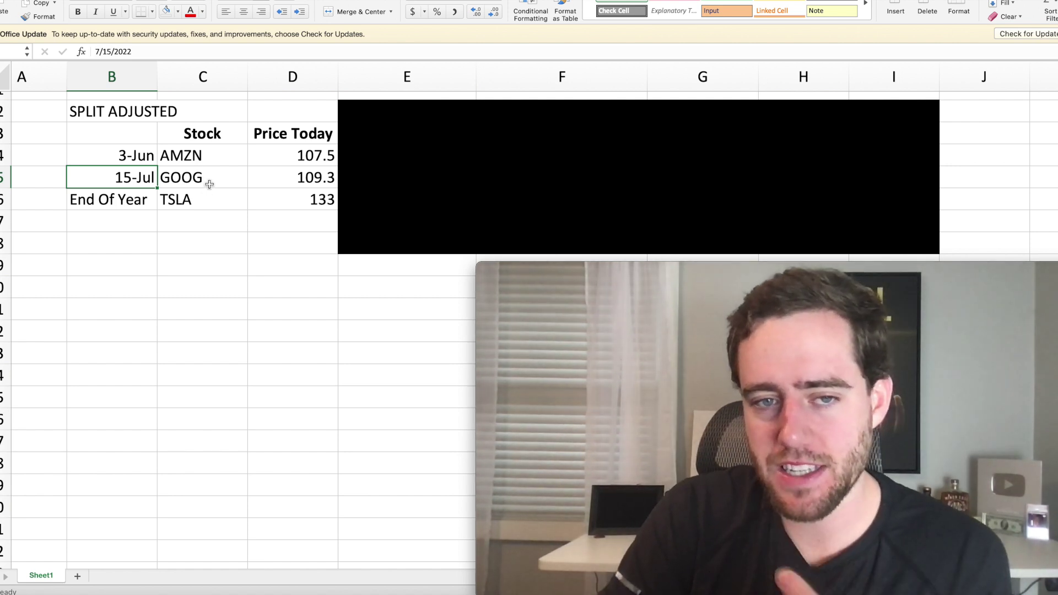
mouse_move(227, 189)
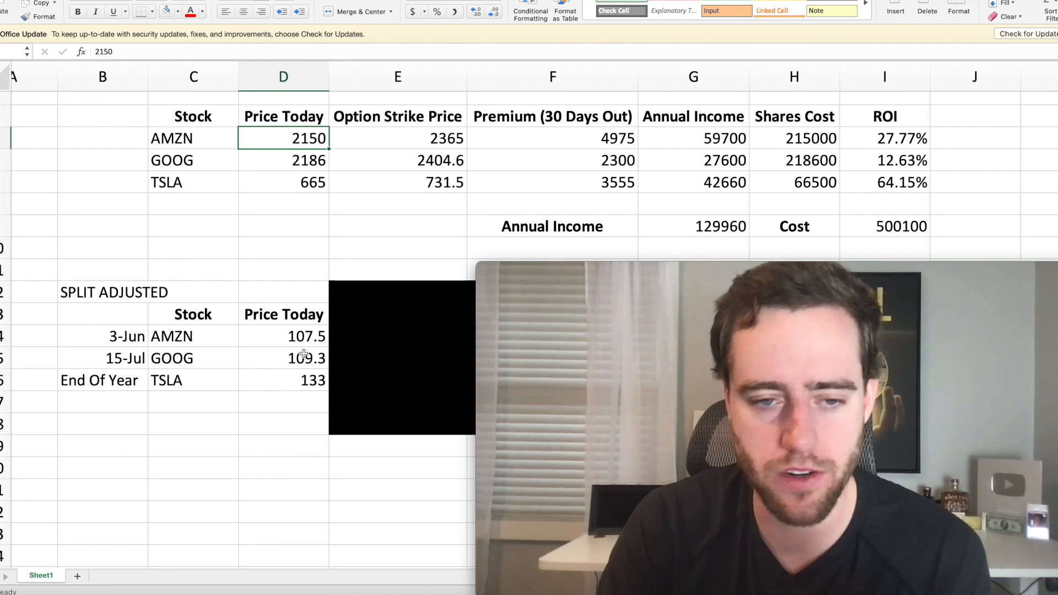
scroll("down", 3)
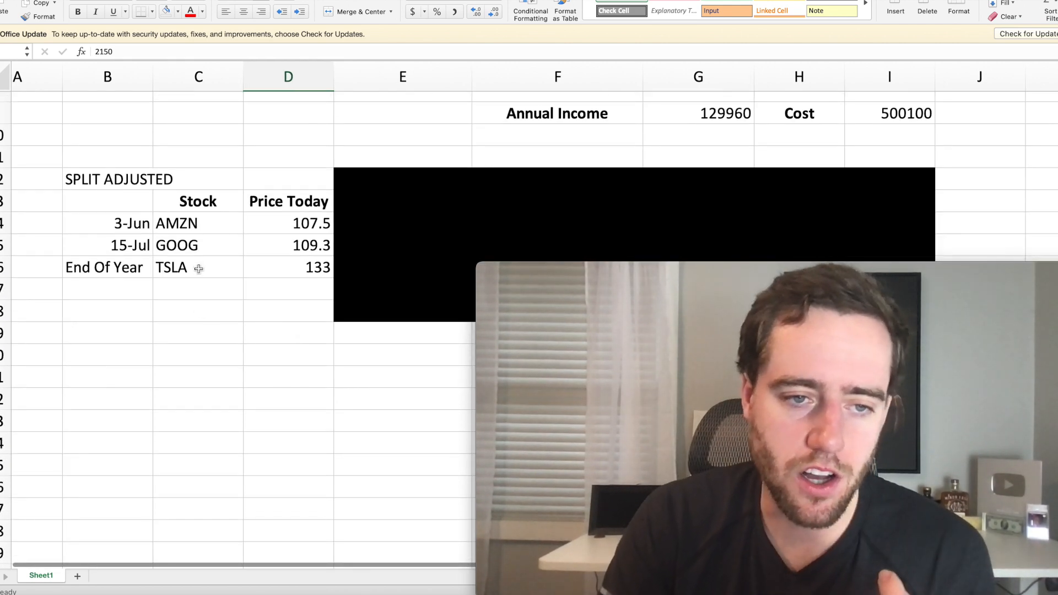
left_click(197, 267)
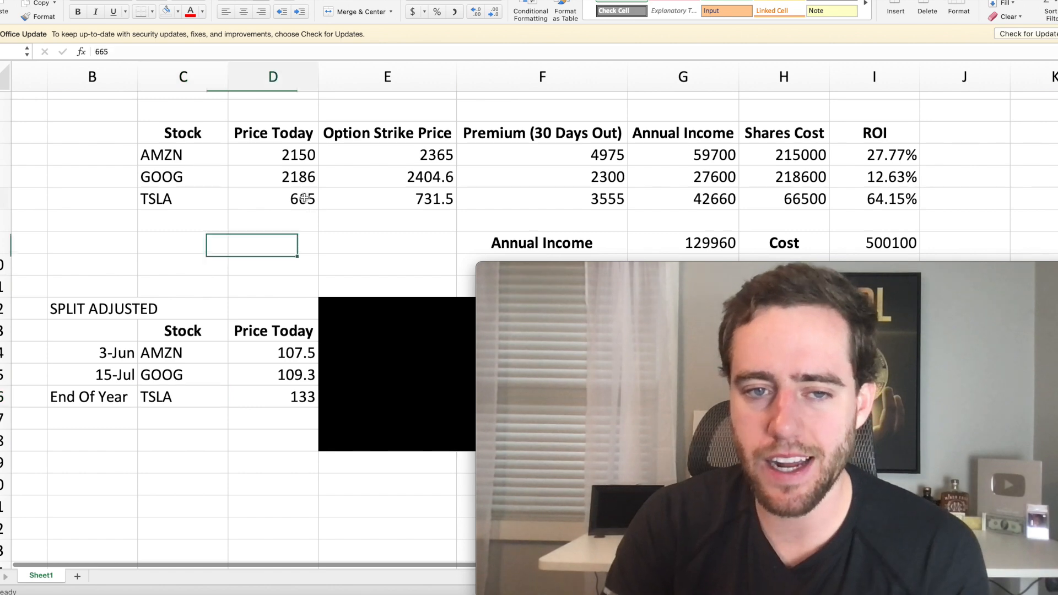
left_click(281, 397)
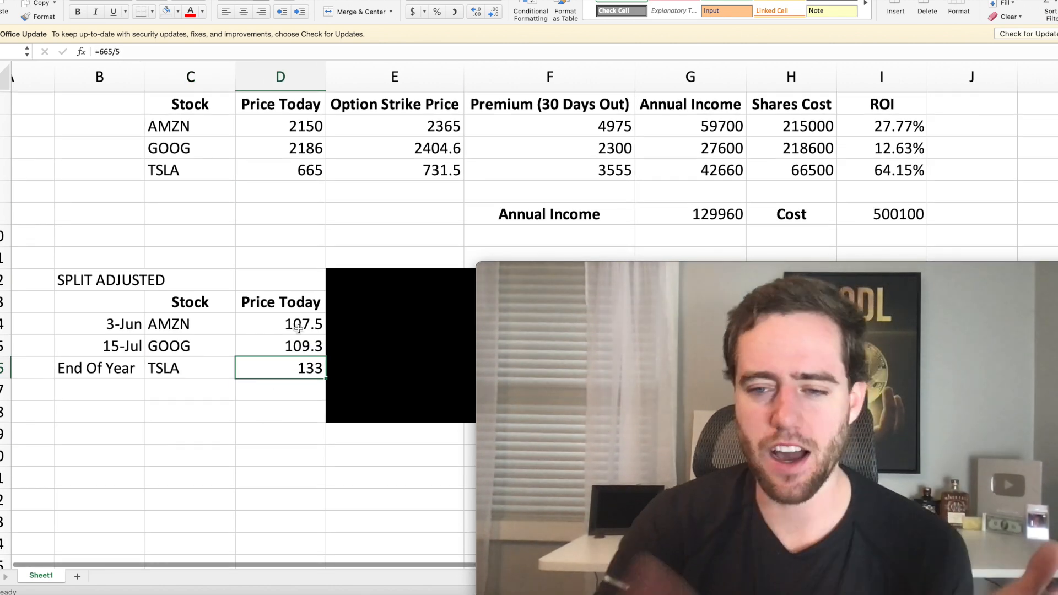
scroll("down", 3)
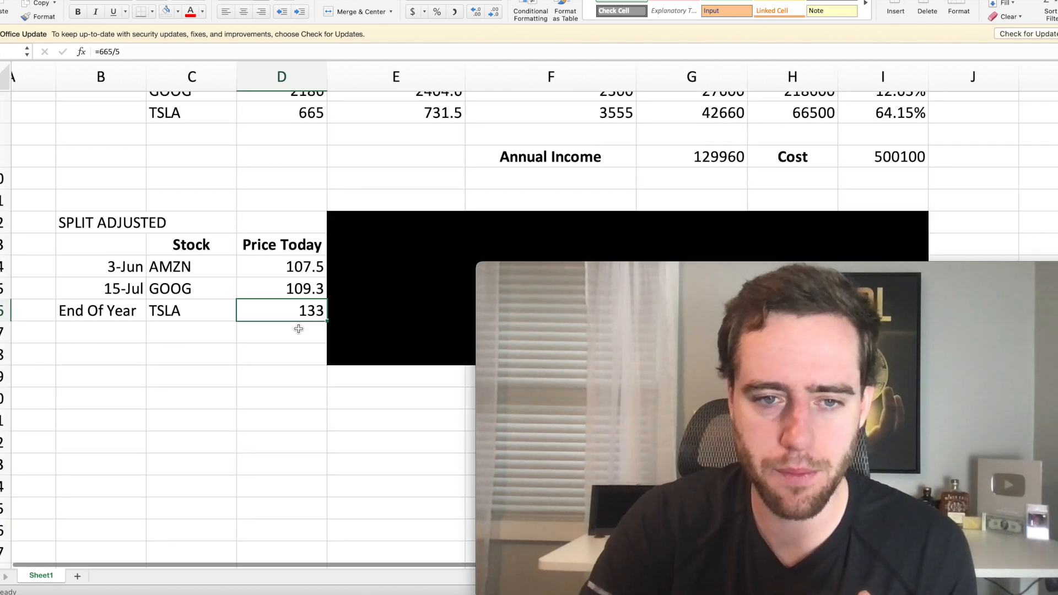
scroll("down", 3)
type("=D14*100")
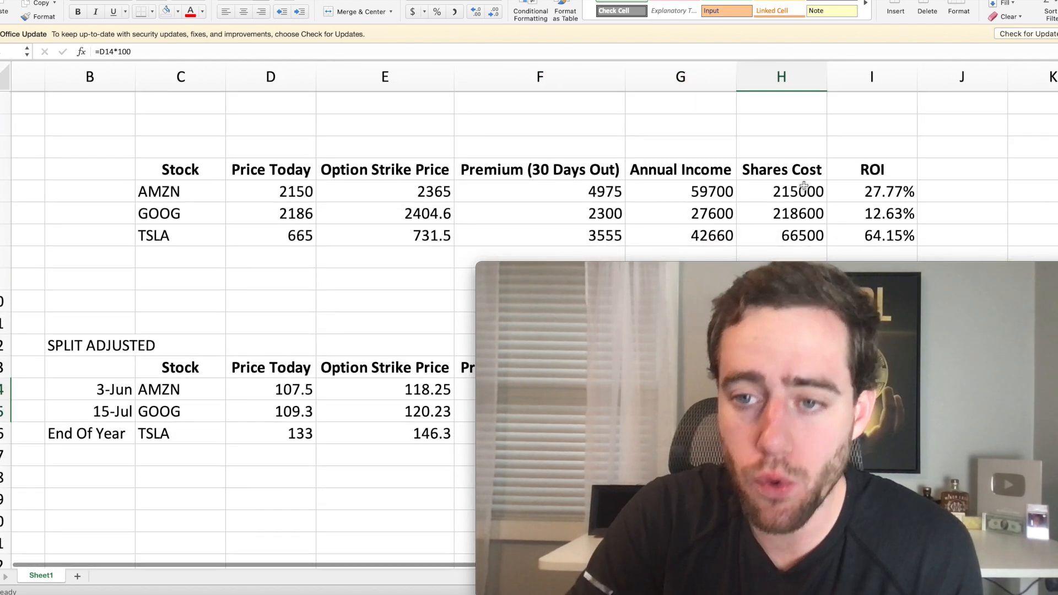
left_click(797, 192)
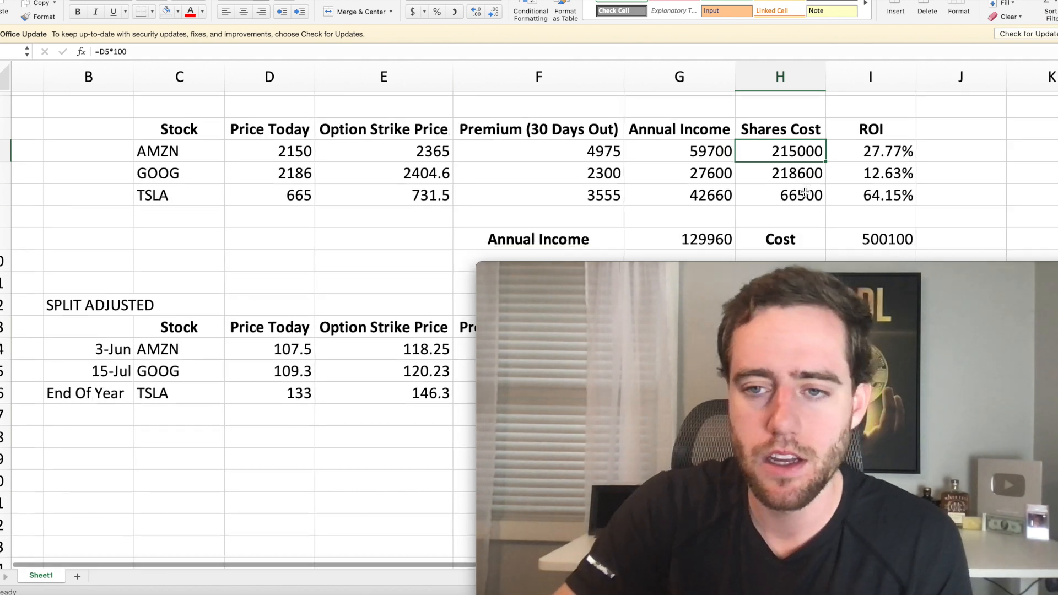
scroll("down", 3)
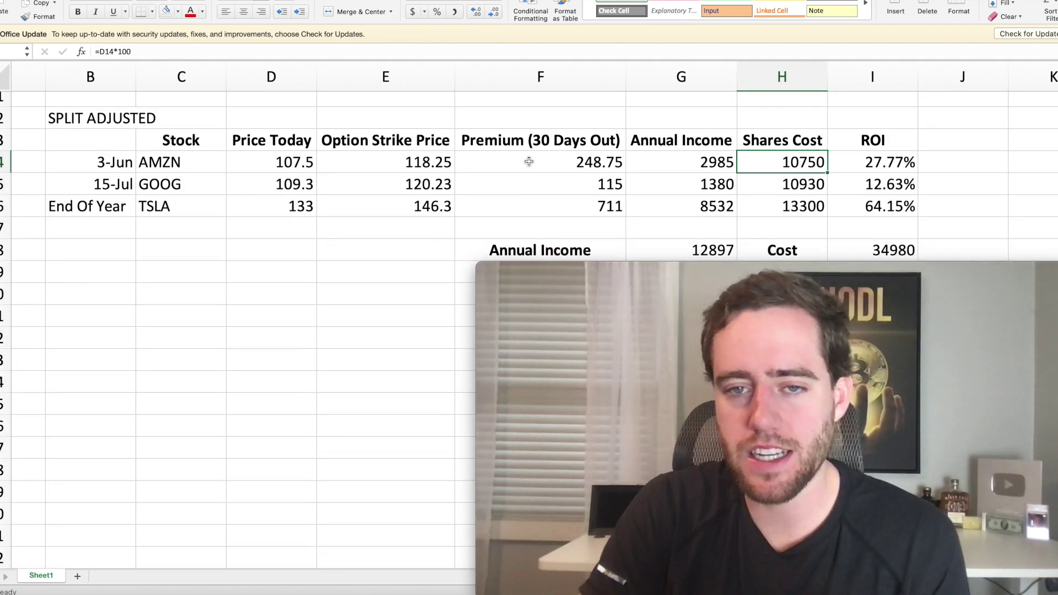
left_click(540, 161)
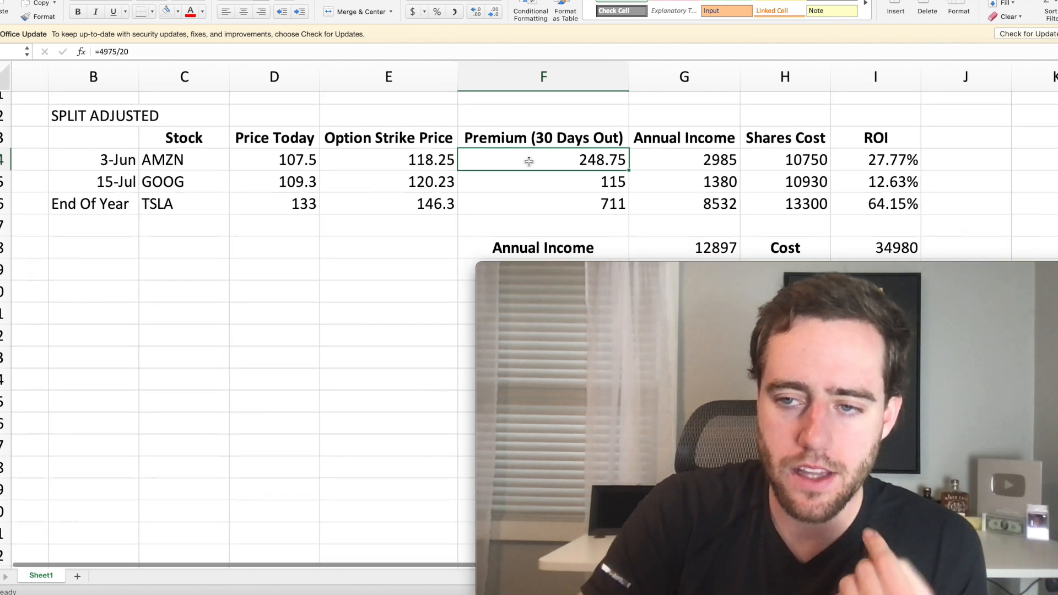
left_click(876, 181)
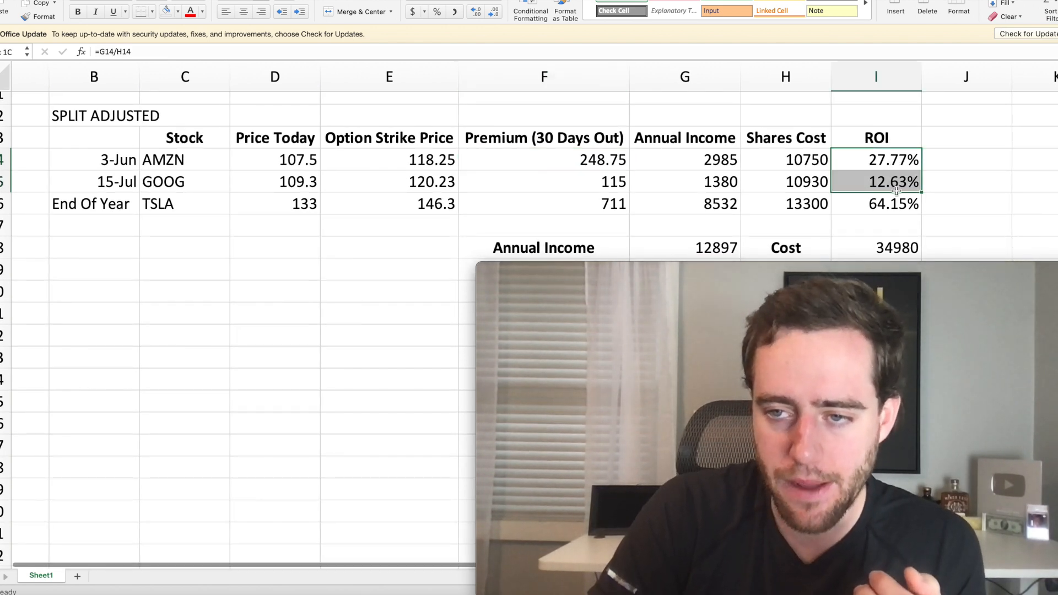
left_click(892, 247)
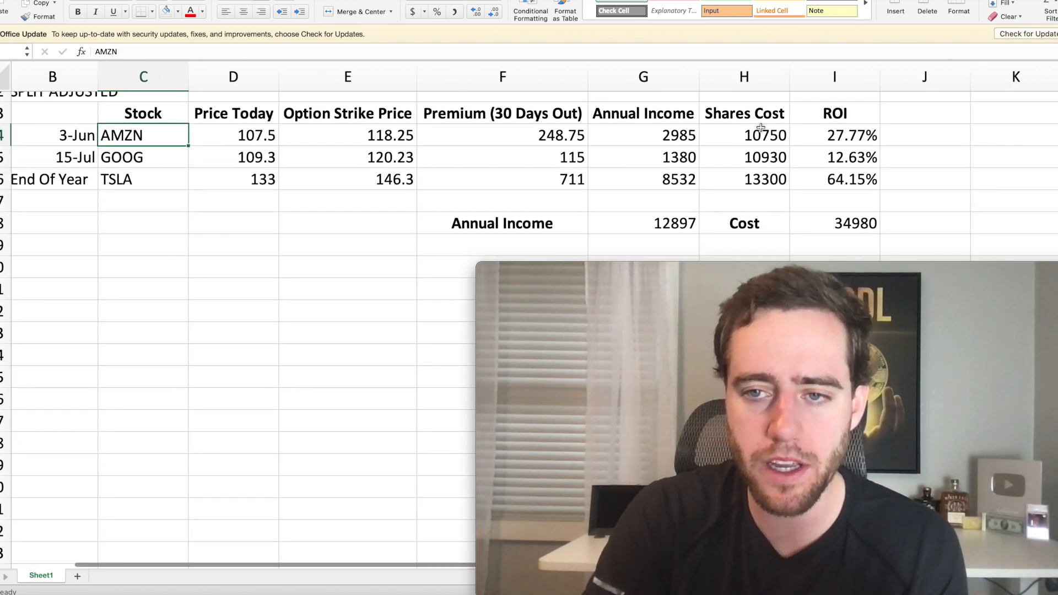
left_click(834, 223)
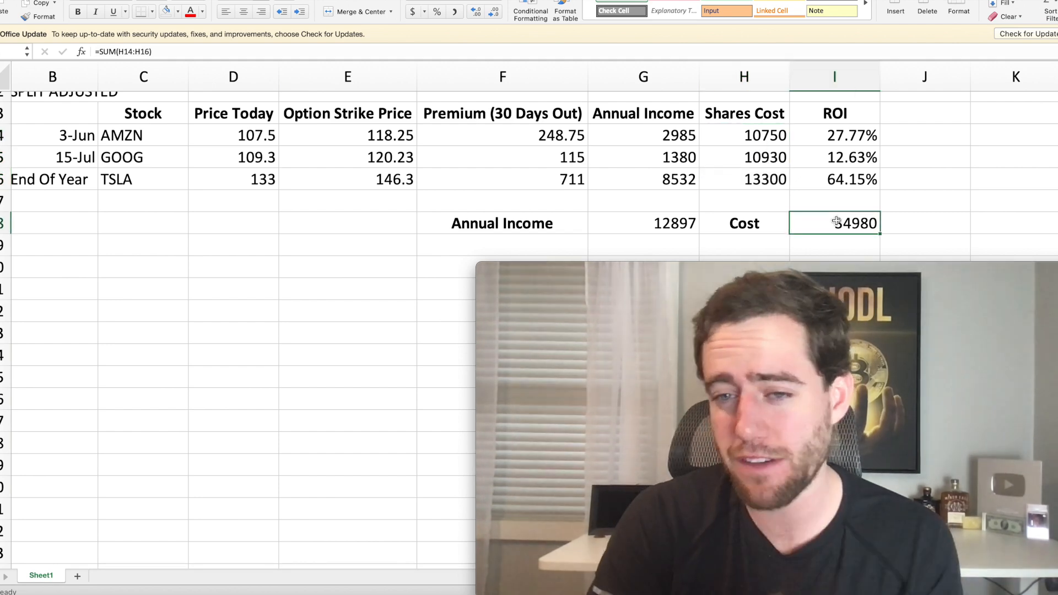
left_click(643, 223)
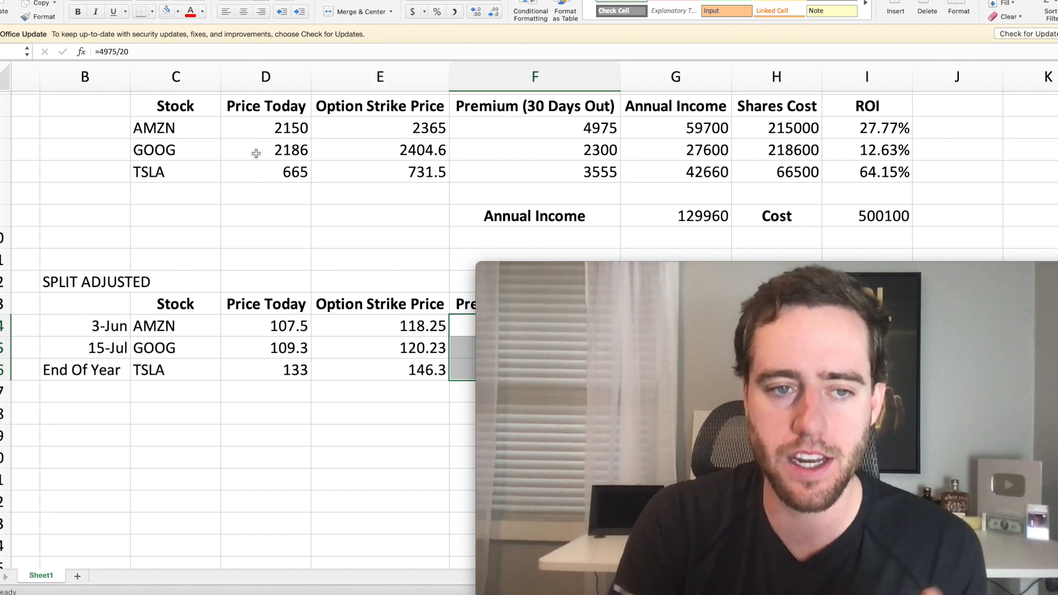
scroll("down", 3)
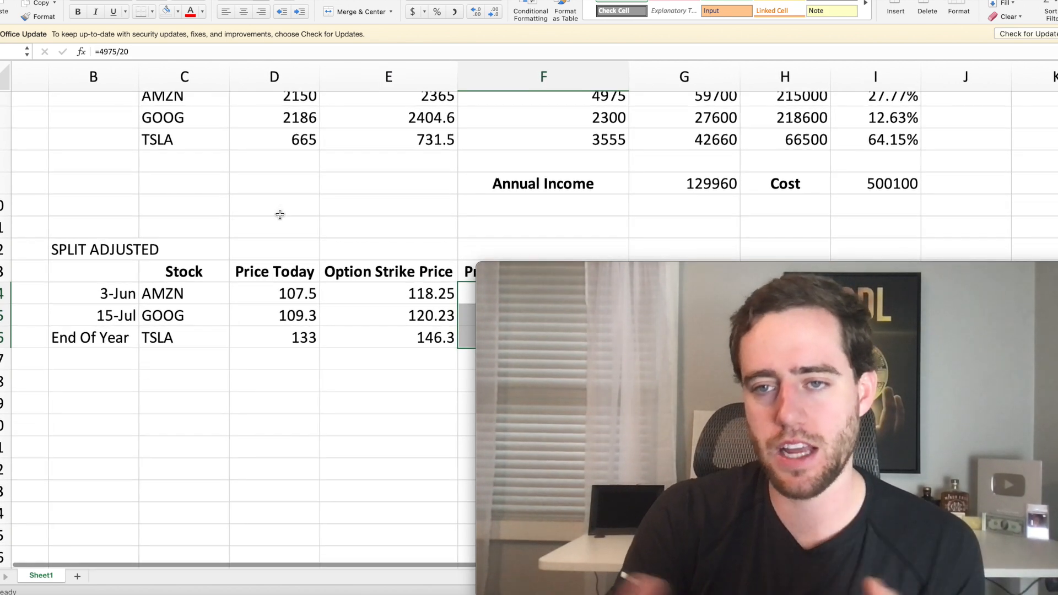
scroll("down", 3)
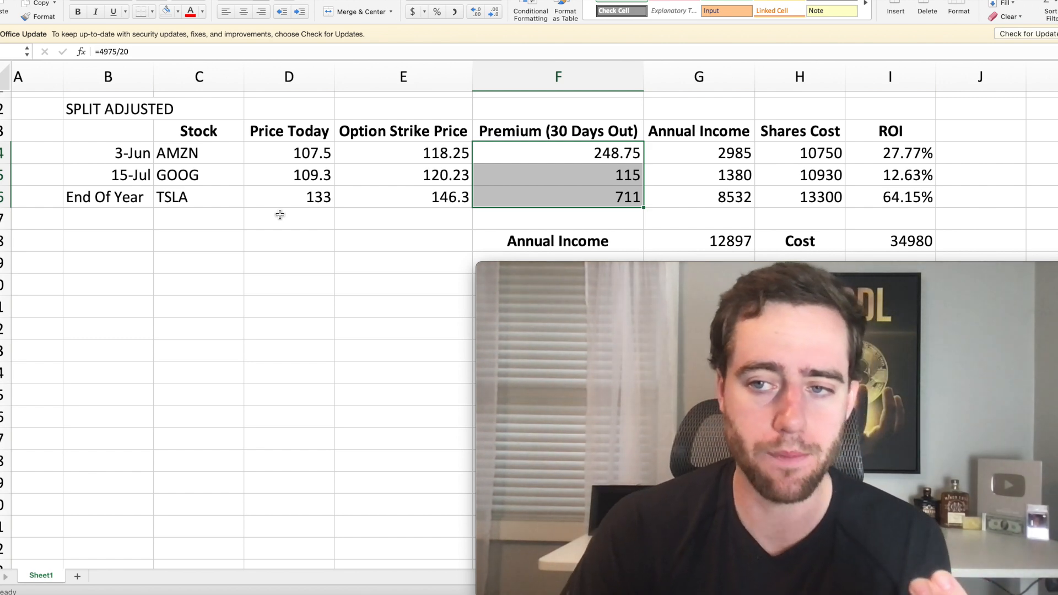
mouse_move(359, 177)
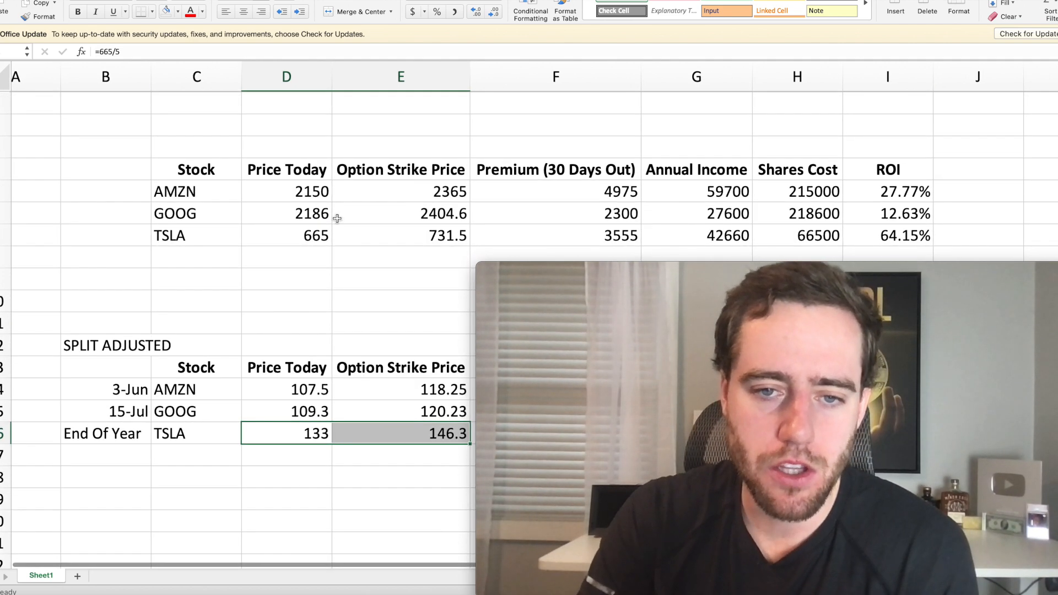
left_click(401, 235)
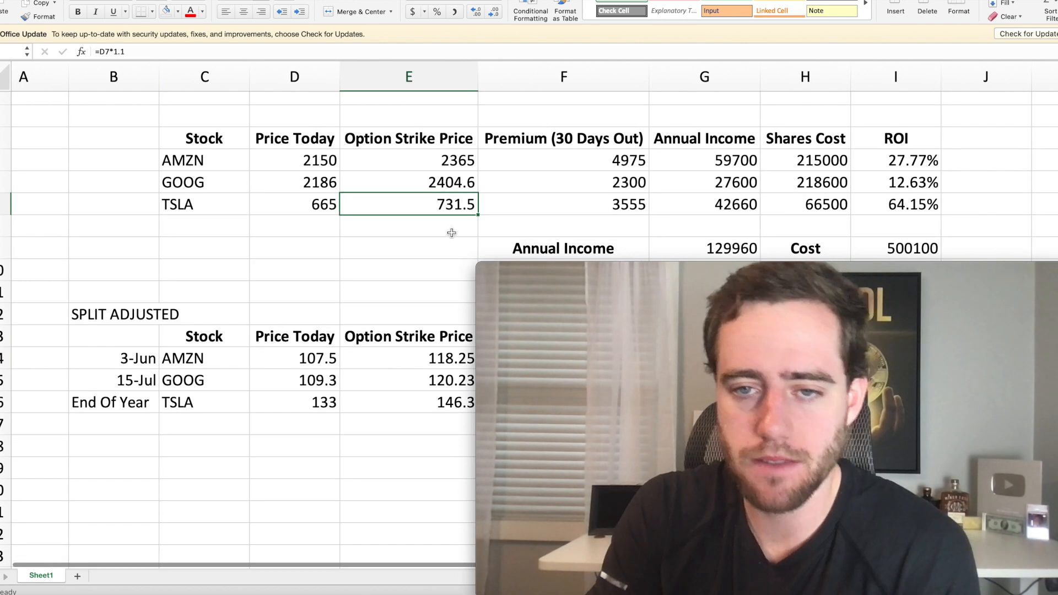
mouse_move(606, 205)
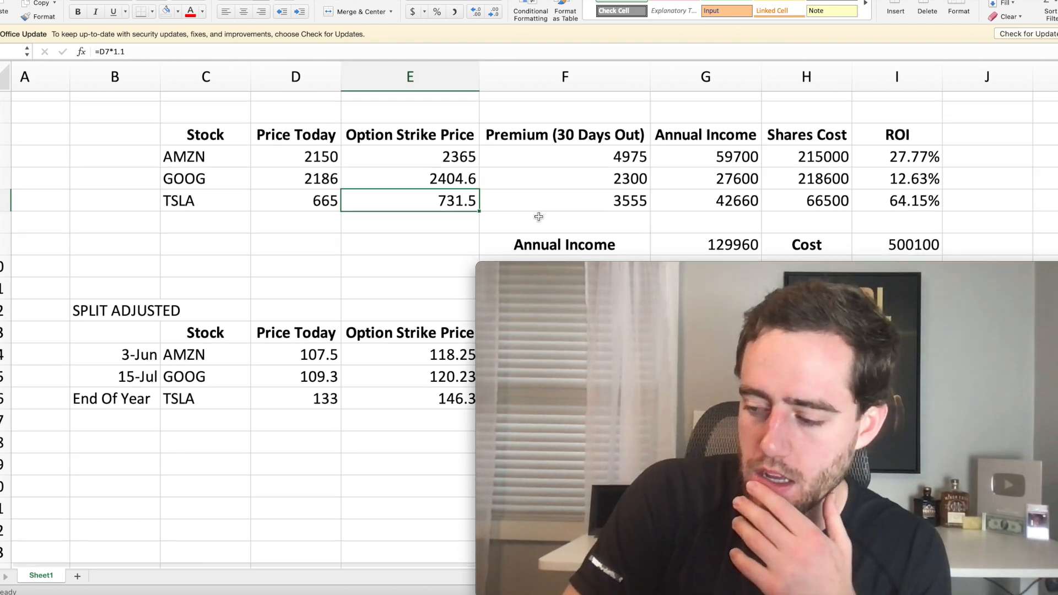
scroll("down", 3)
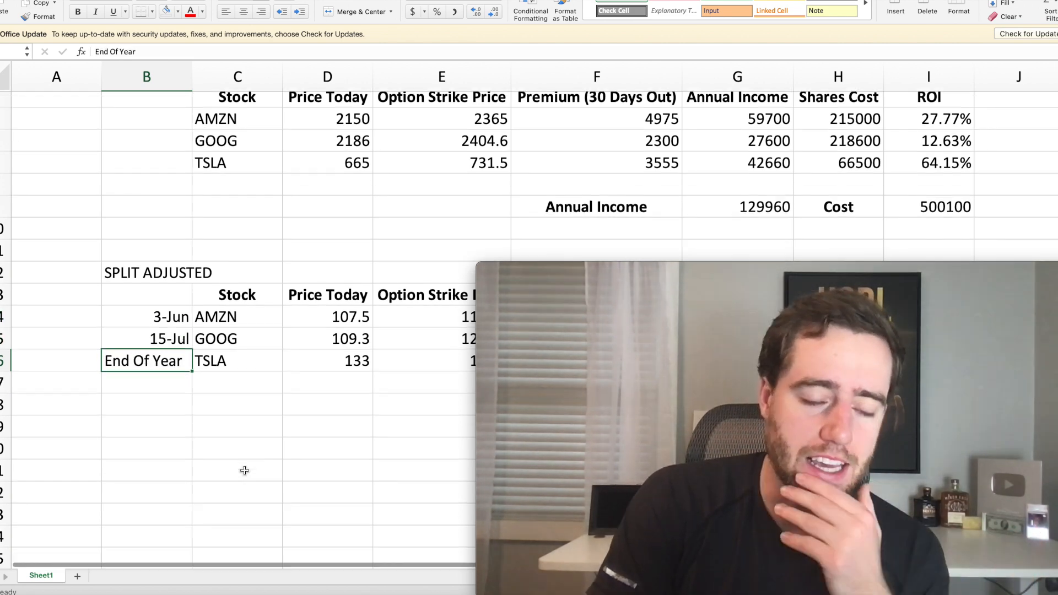
scroll("down", 3)
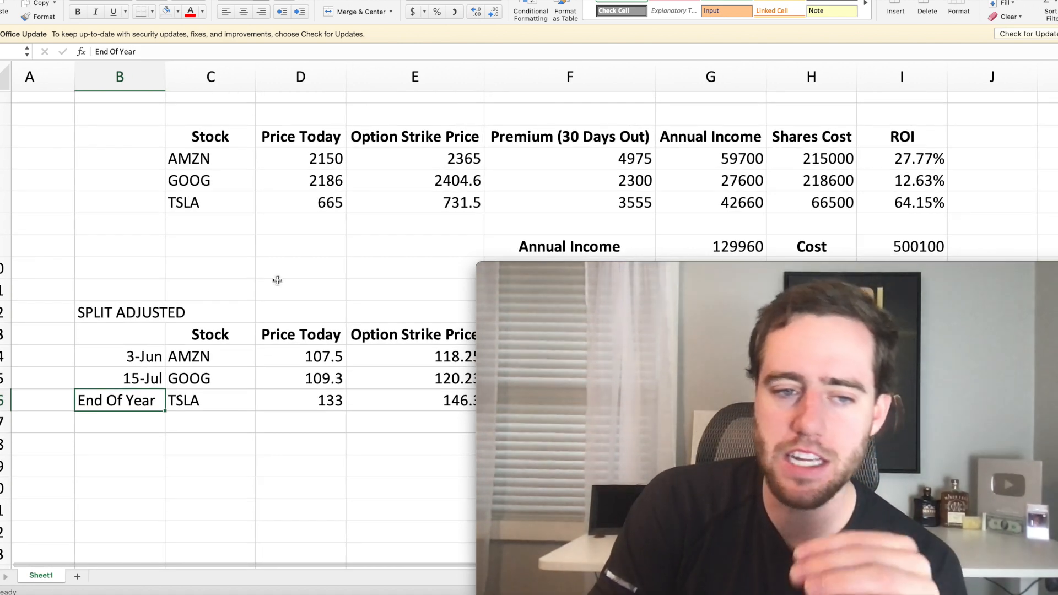
scroll("down", 3)
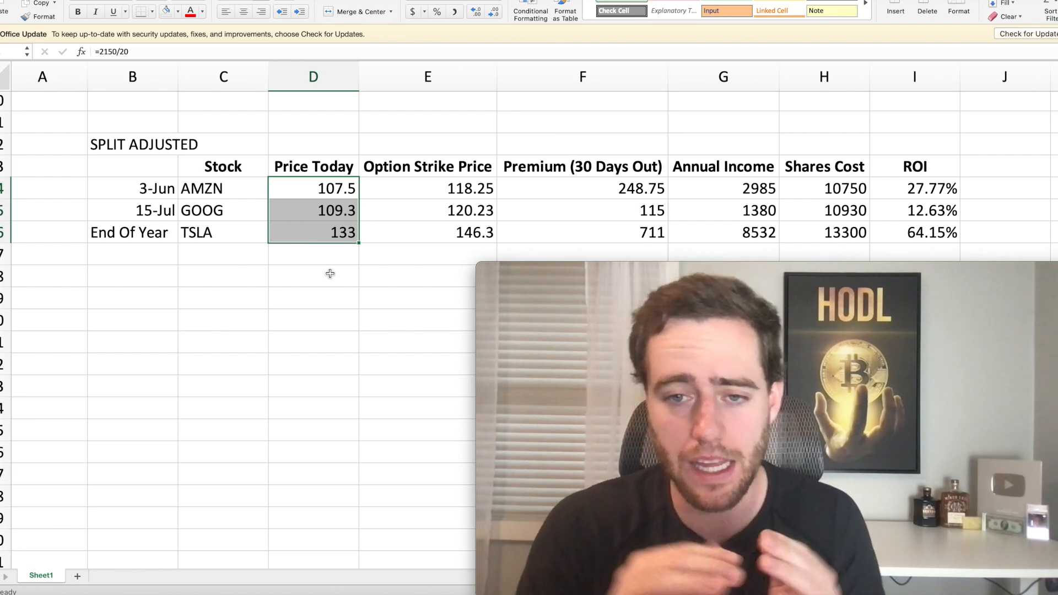
scroll("down", 3)
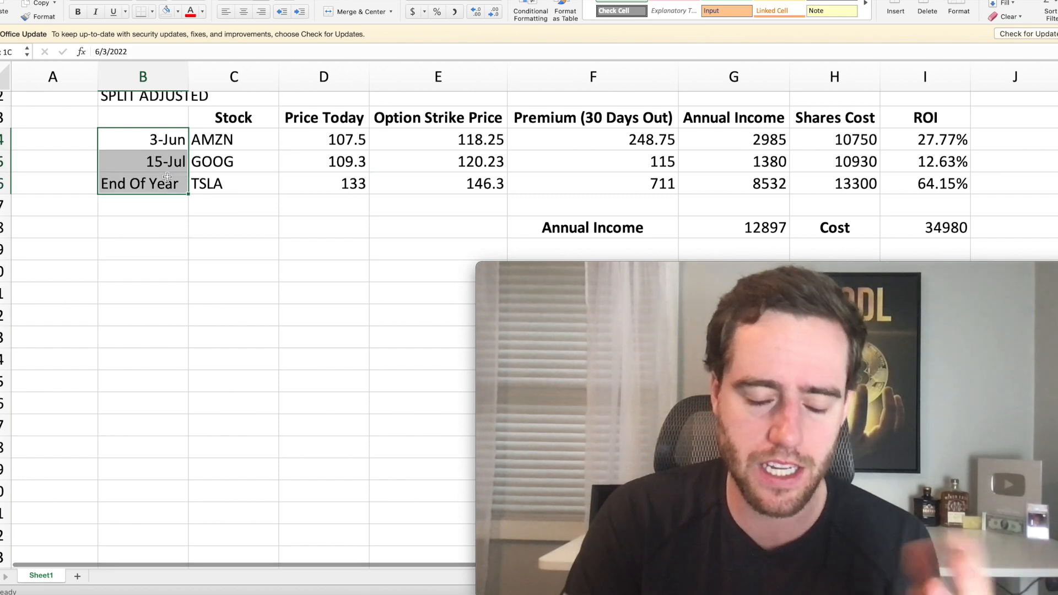
left_click(940, 227)
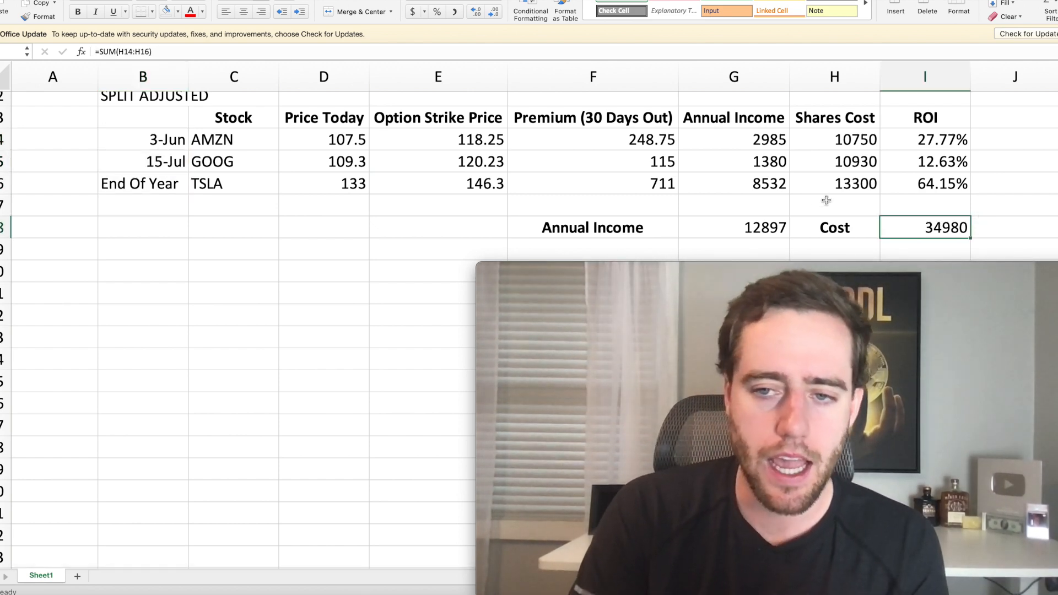
left_click(754, 227)
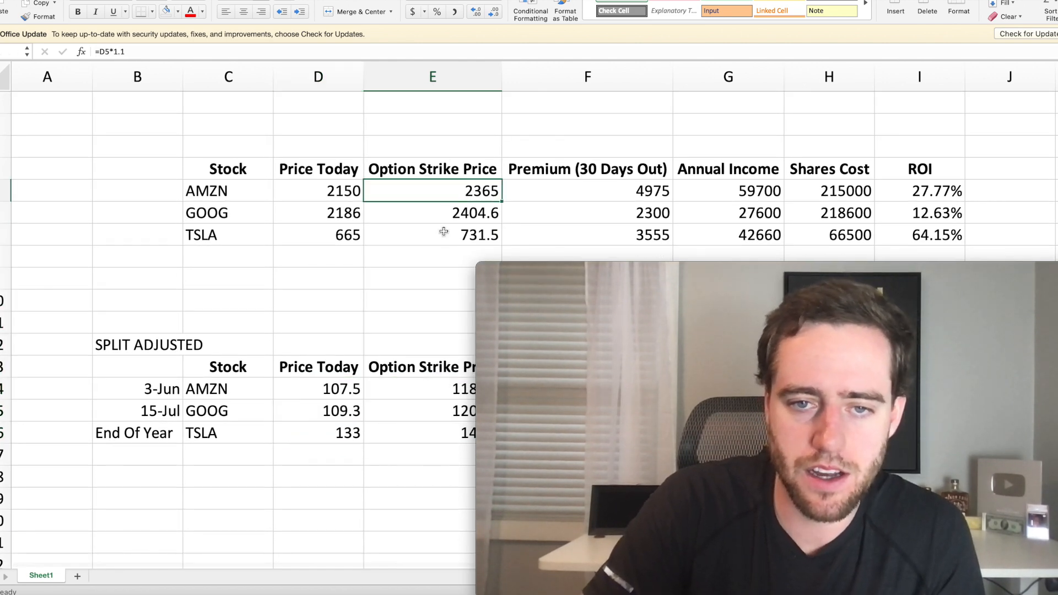
scroll("down", 3)
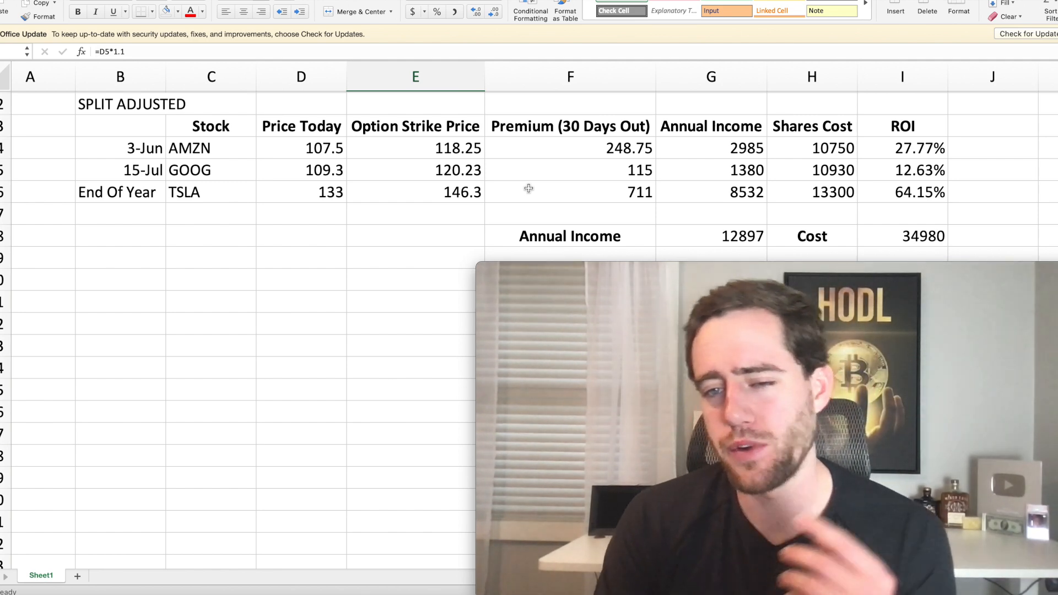
left_click(901, 236)
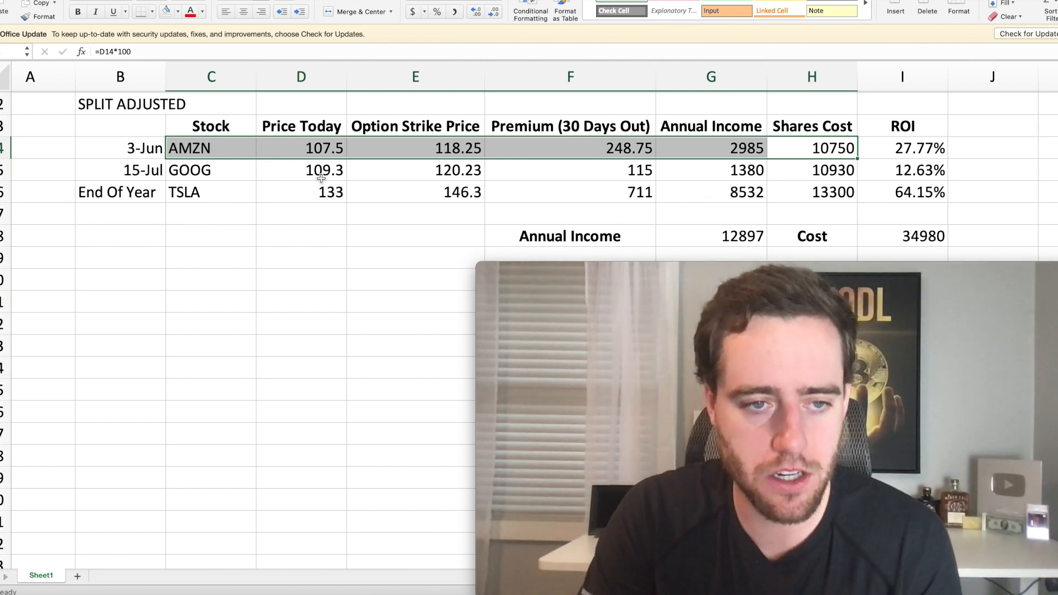
mouse_move(237, 179)
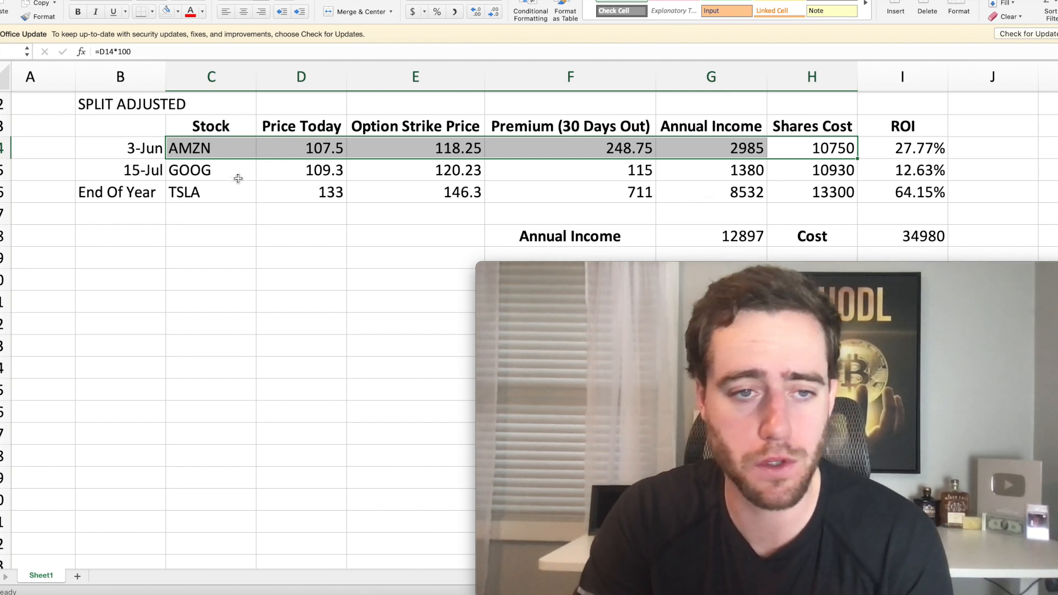